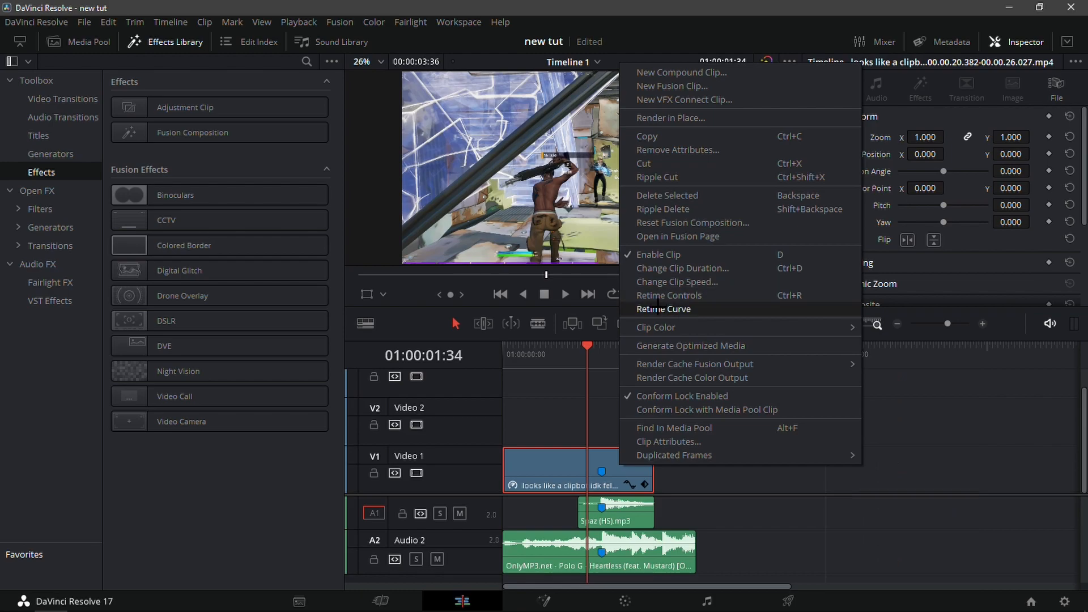
Bring up Retime Controls for the Fortnite gameplay clip on Video 1.
{"action": "left_click", "coordinate": [668, 295]}
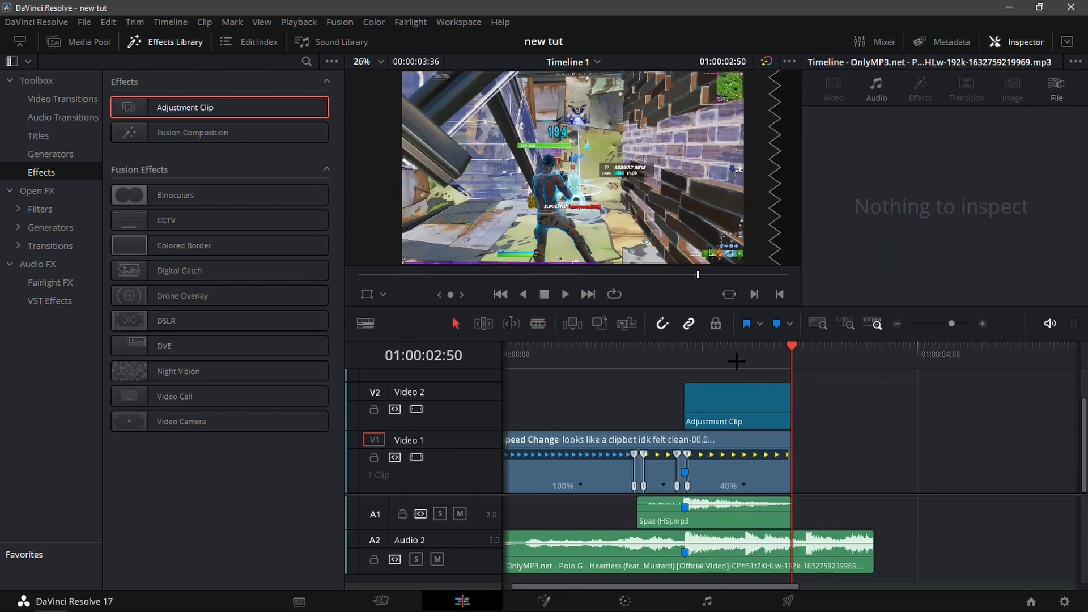
Open the V2 adjustment clip's composition on the Fusion page.
{"action": "left_click", "coordinate": [683, 354]}
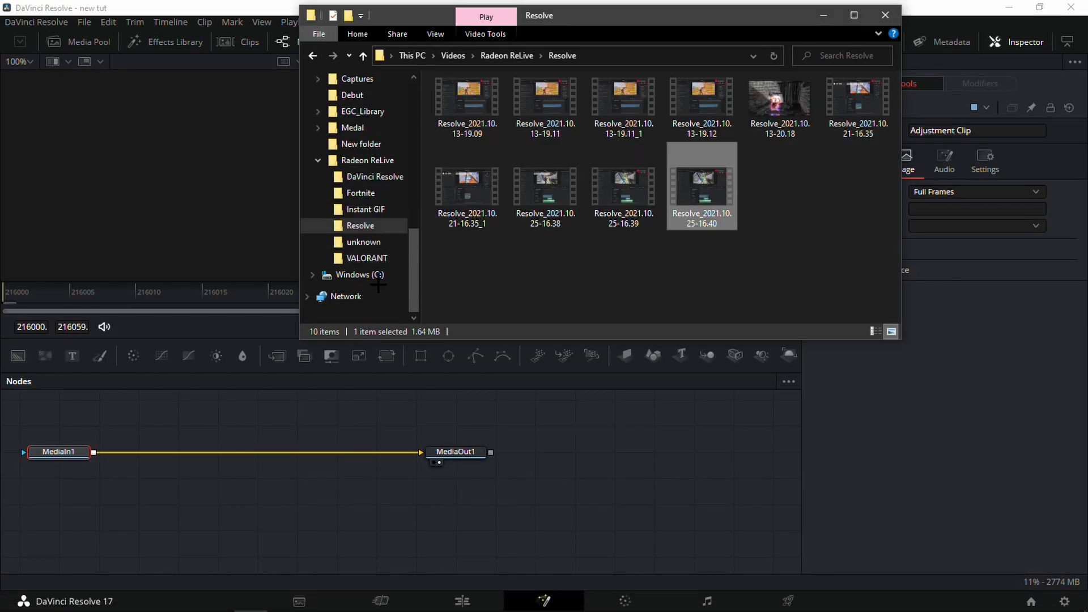
Drag a preset from C:\SBR7\3 Impacts No Plugins into Nodes and link Glow1 to MediaOut1.
{"action": "left_click", "coordinate": [362, 307]}
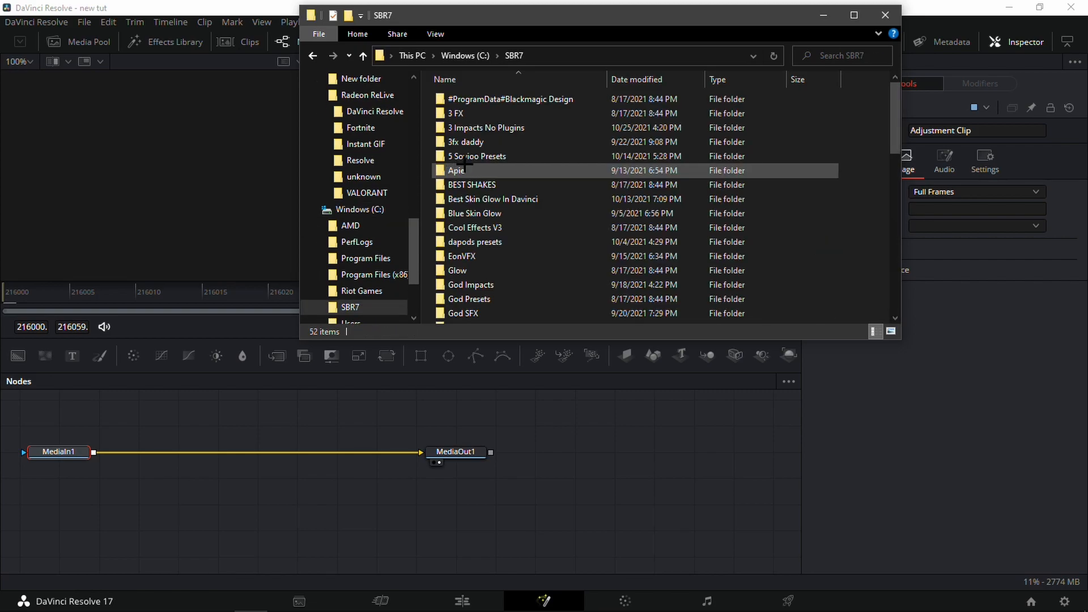
{"action": "double_click", "coordinate": [488, 128]}
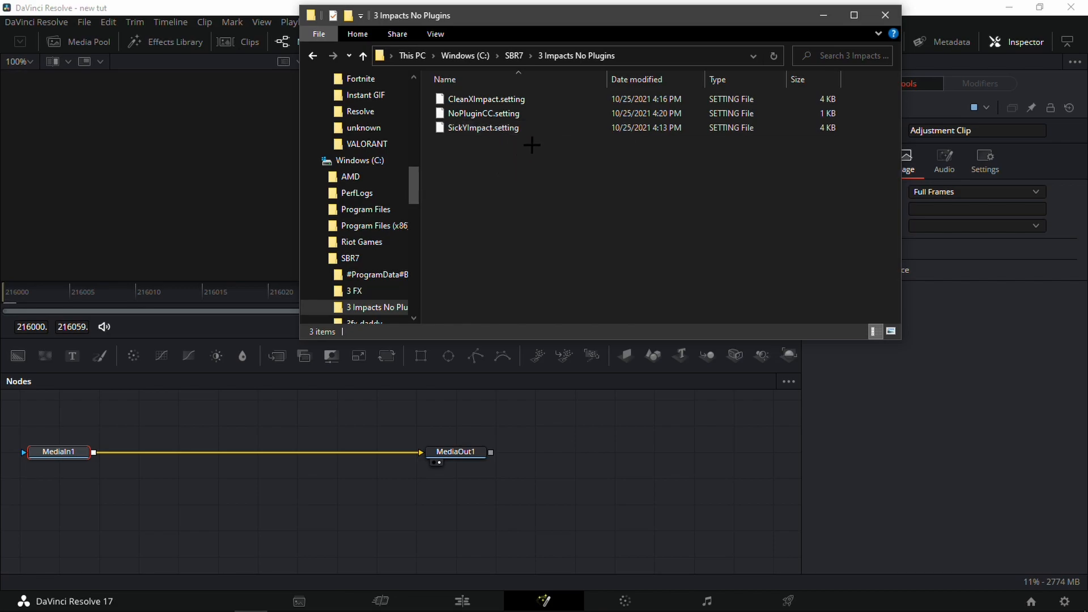
{"action": "left_click_drag", "start_coordinate": [483, 128], "coordinate": [106, 485]}
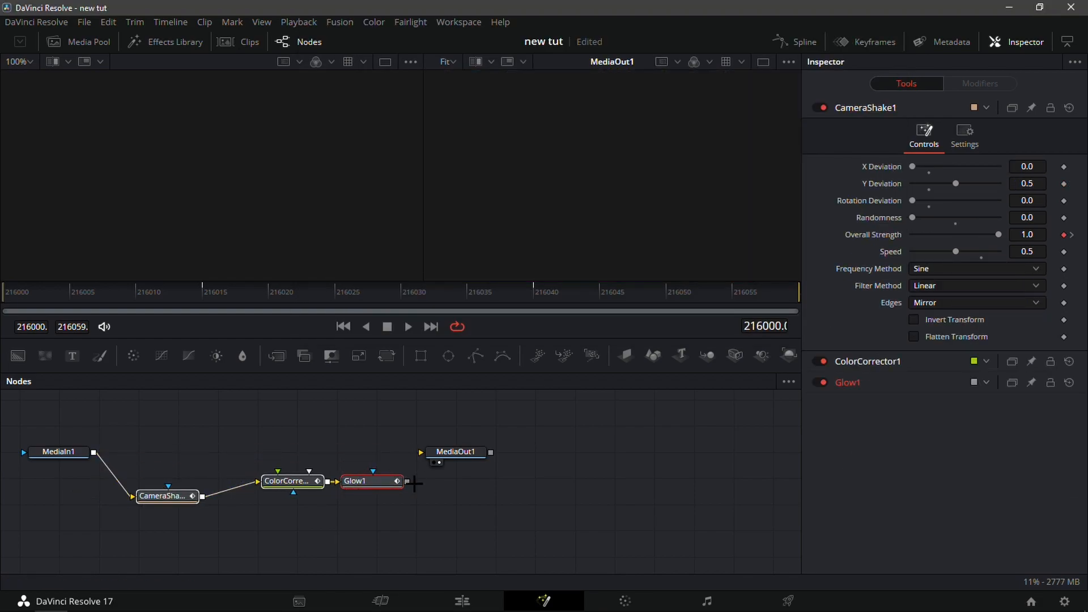
{"action": "left_click_drag", "start_coordinate": [396, 481], "coordinate": [420, 451]}
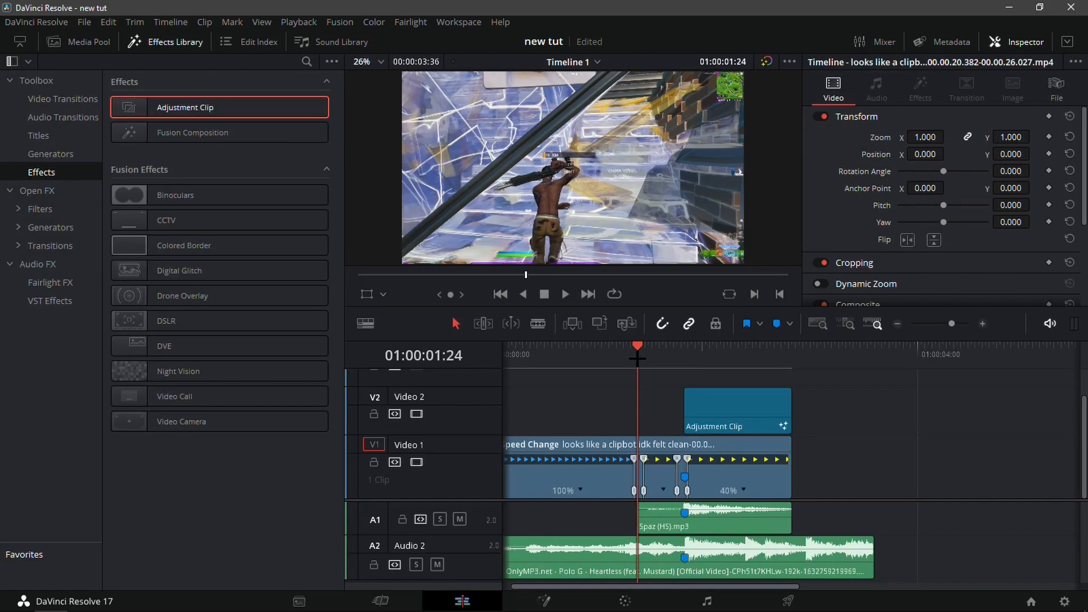
Put the playhead at the marker and select the V2 adjustment clip to preview the flash.
{"action": "left_click", "coordinate": [565, 294]}
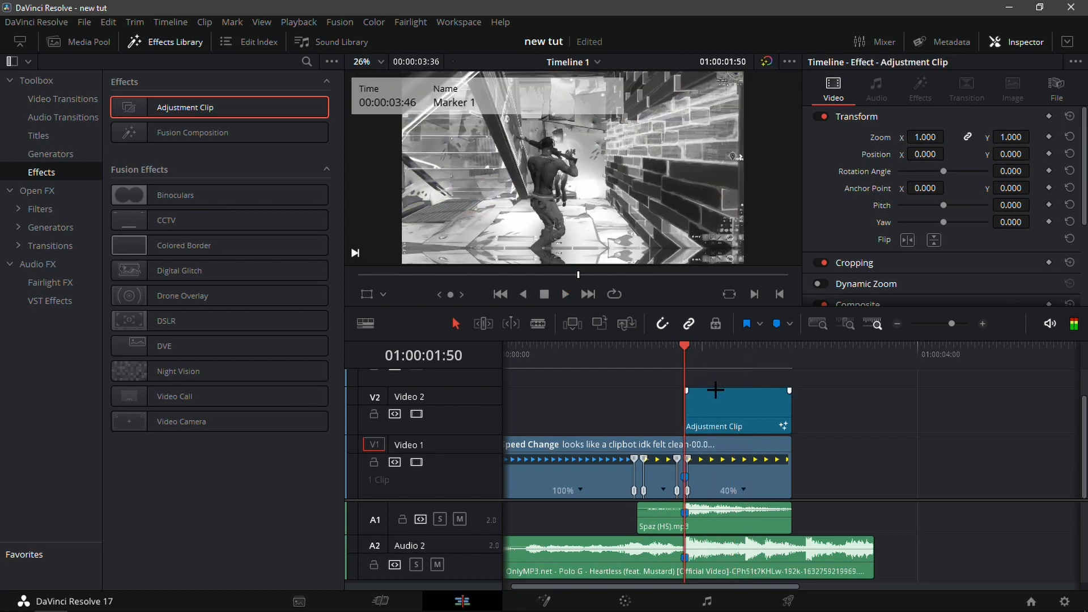
{"action": "left_click", "coordinate": [737, 405]}
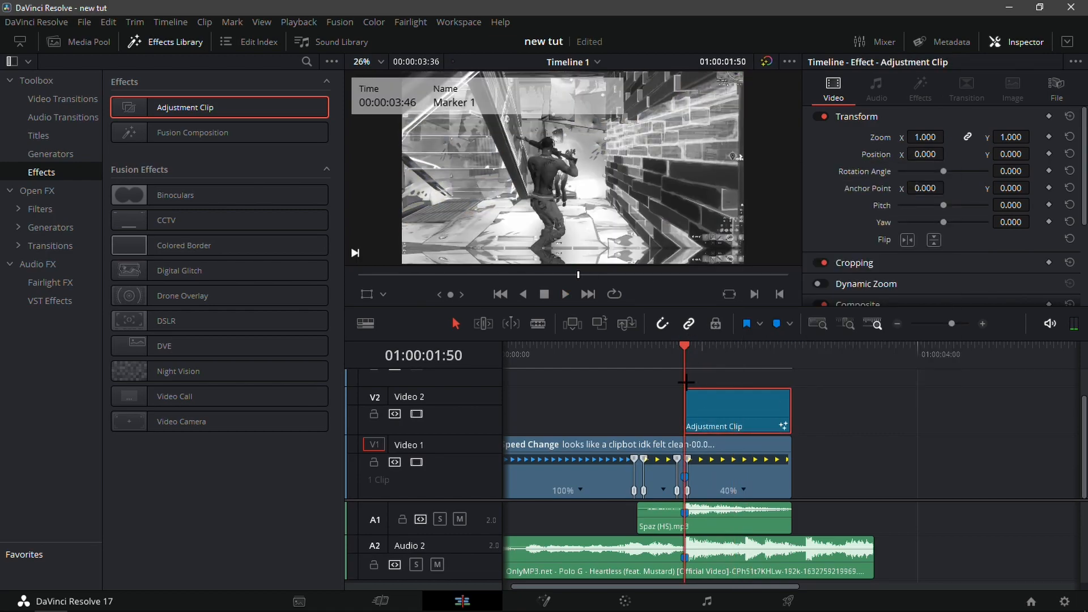
{"action": "left_click", "coordinate": [565, 294]}
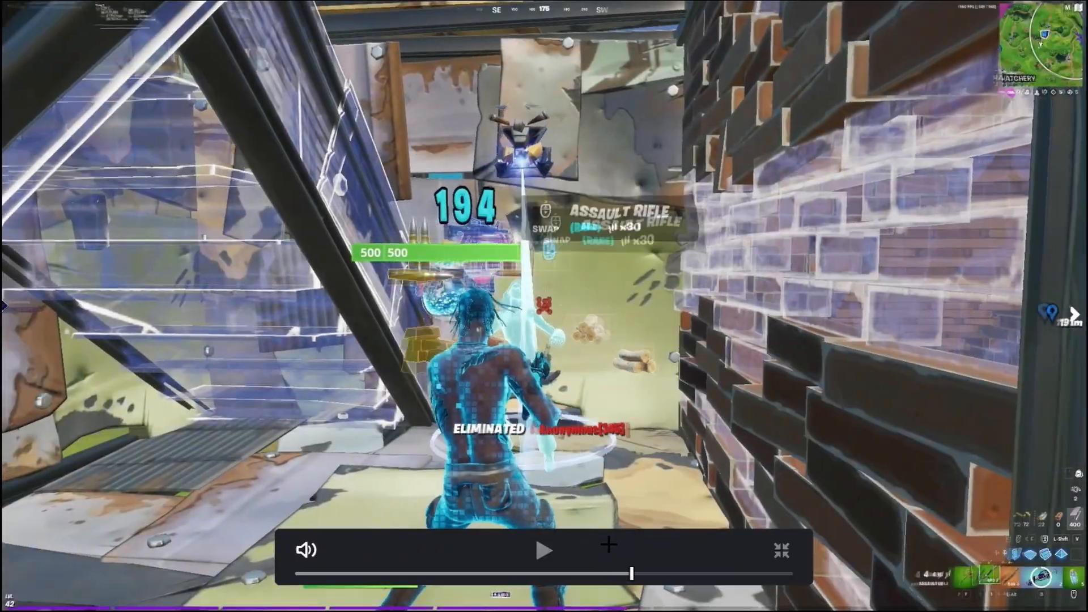
Play the preview, then bring in the SickYImpact preset and chain its nodes to MediaOut1.
{"action": "left_click", "coordinate": [544, 549]}
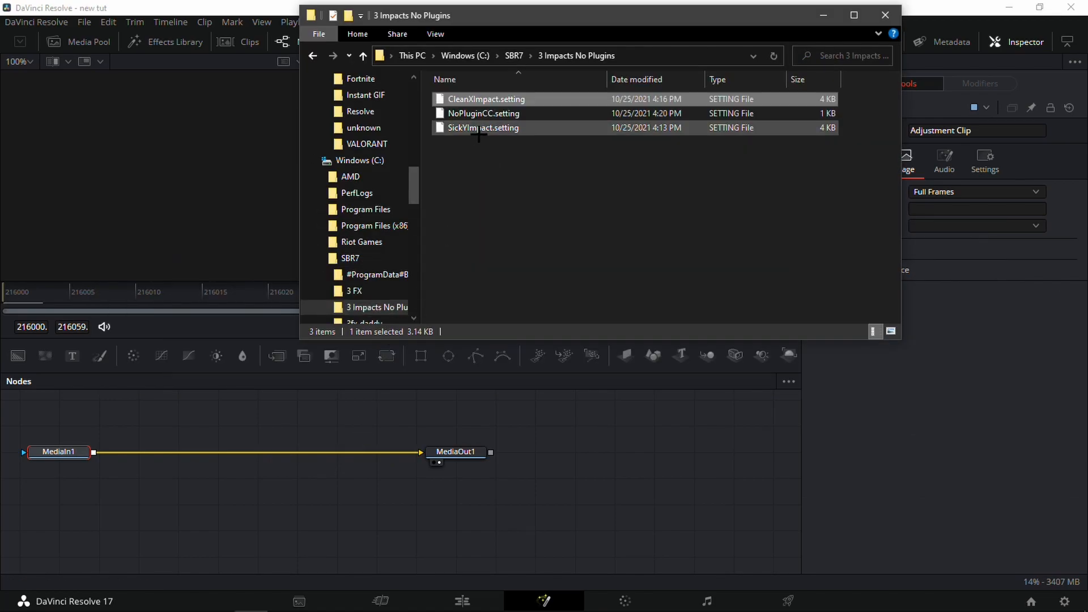
{"action": "double_click", "coordinate": [483, 127]}
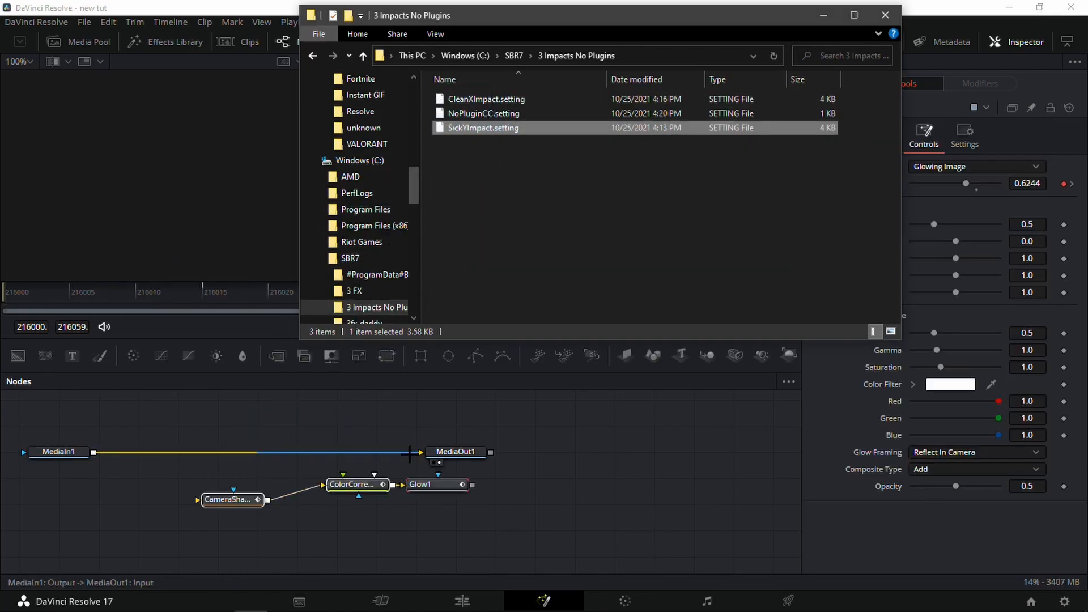
{"action": "left_click", "coordinate": [885, 14]}
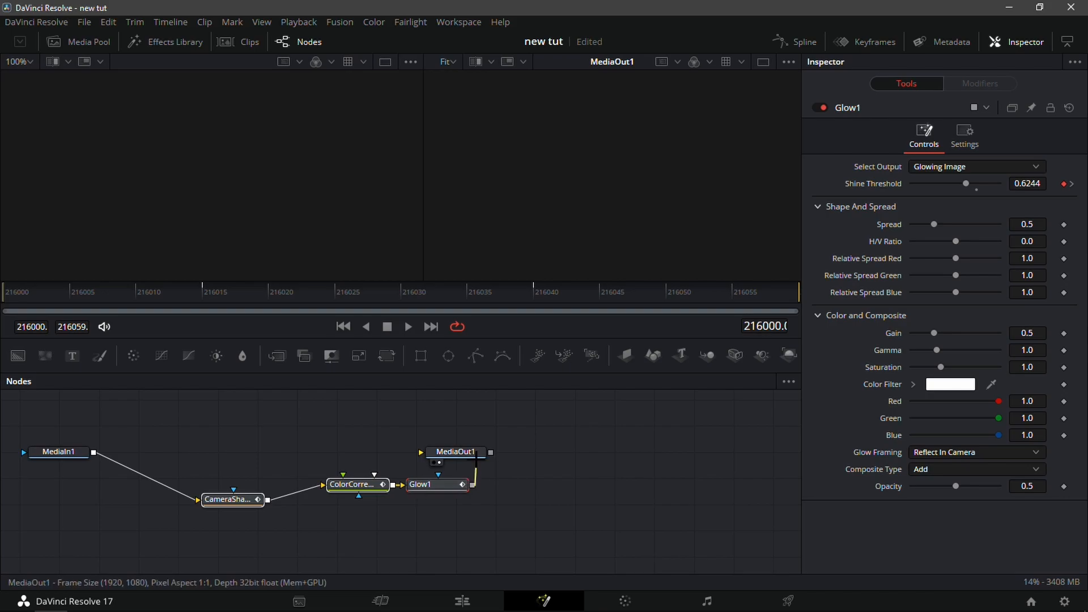
Return from the Fusion composition to the Edit page timeline.
{"action": "left_click", "coordinate": [461, 601]}
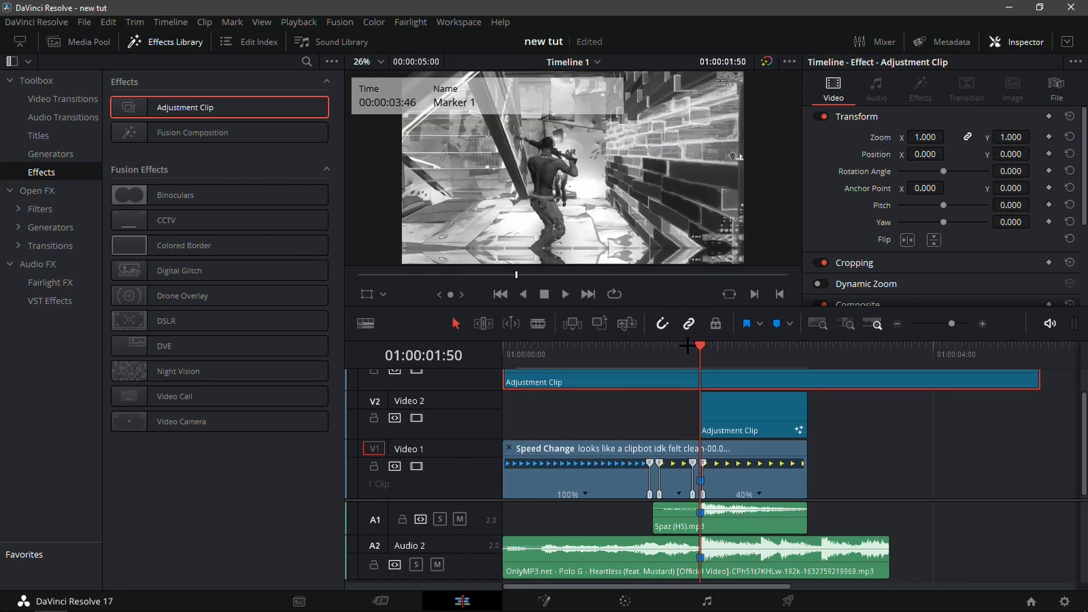
Move the playhead back to an earlier point over the long V3 adjustment clip.
{"action": "left_click", "coordinate": [581, 355]}
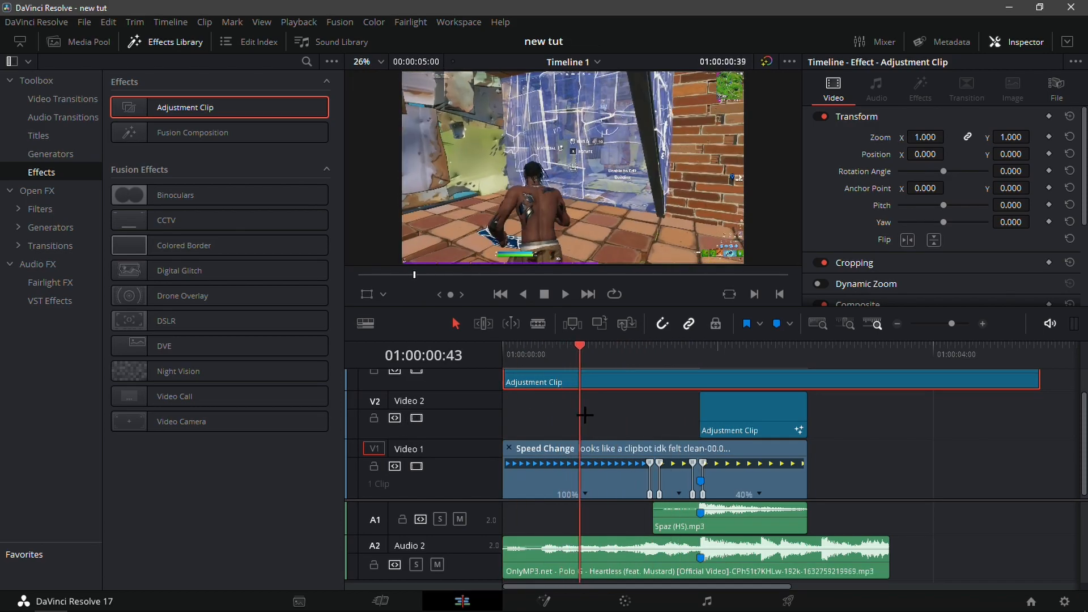
{"action": "left_click", "coordinate": [610, 345]}
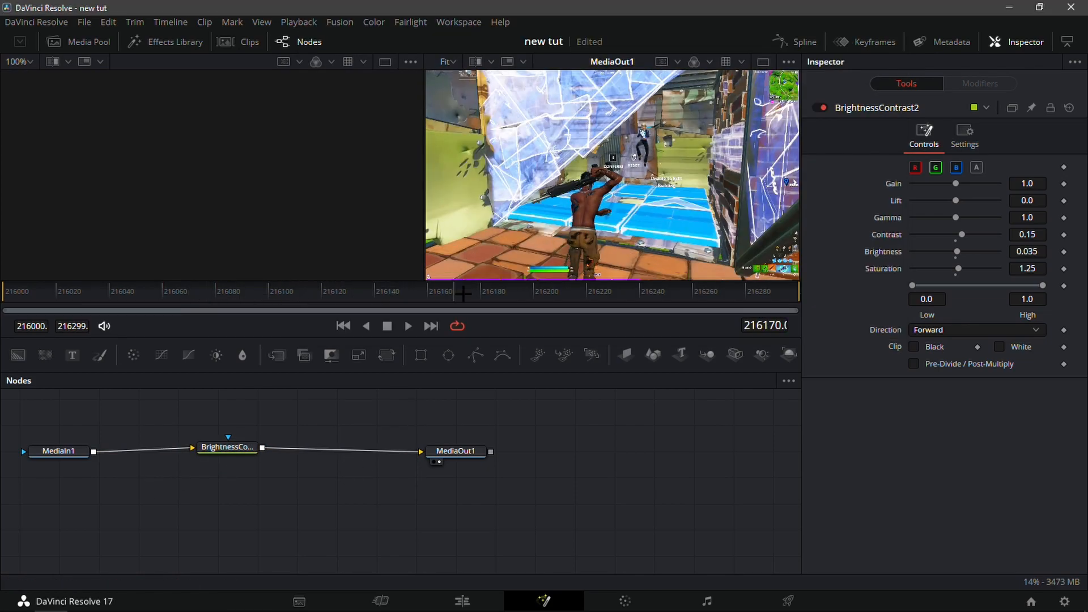
Check the NoPluginCC grade (contrast 0.15, brightness 0.035, saturation 1.25) at another frame, then return to Edit.
{"action": "left_click", "coordinate": [343, 326]}
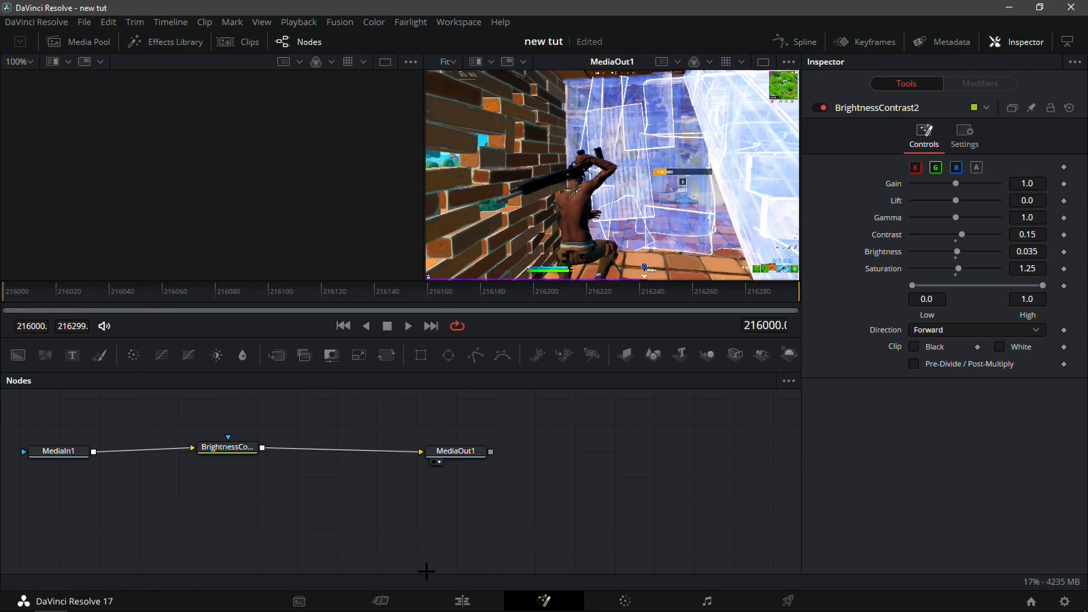
{"action": "left_click", "coordinate": [461, 601]}
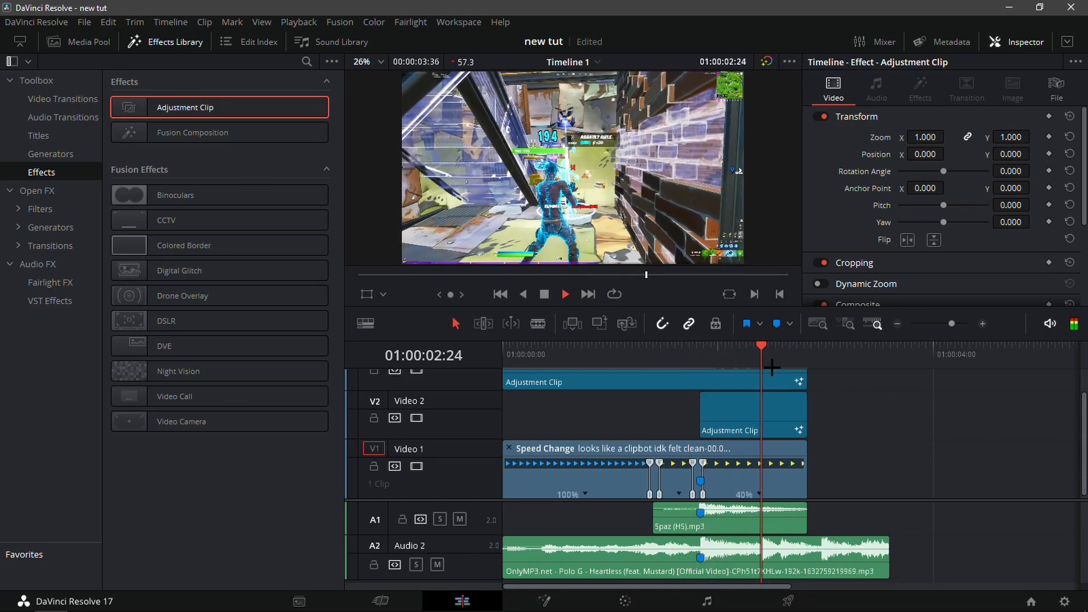
Move the playhead near the start to replay the graded, trimmed timeline.
{"action": "left_click", "coordinate": [585, 355]}
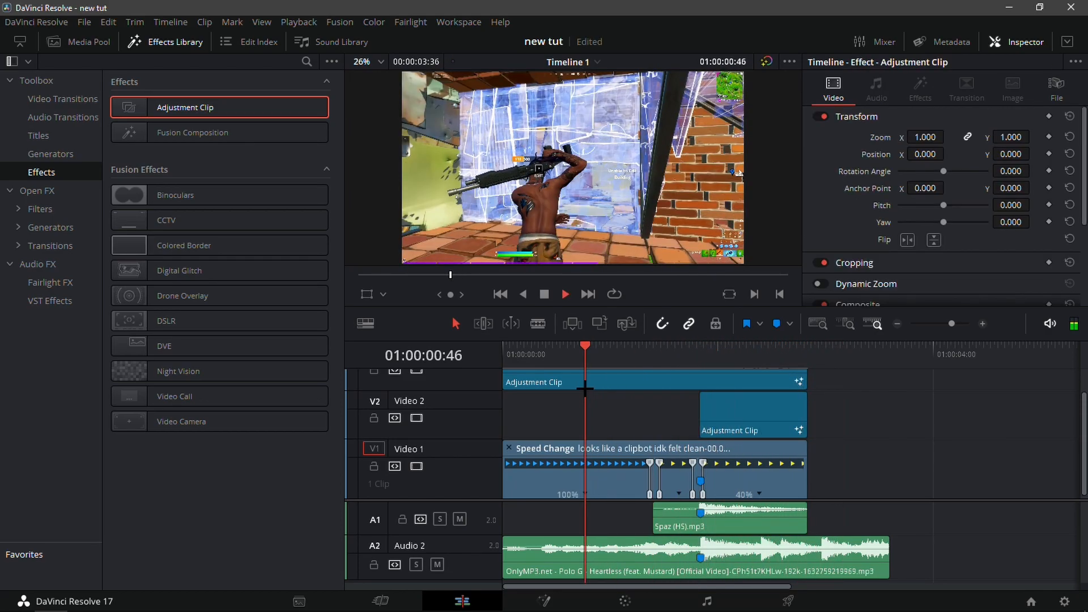